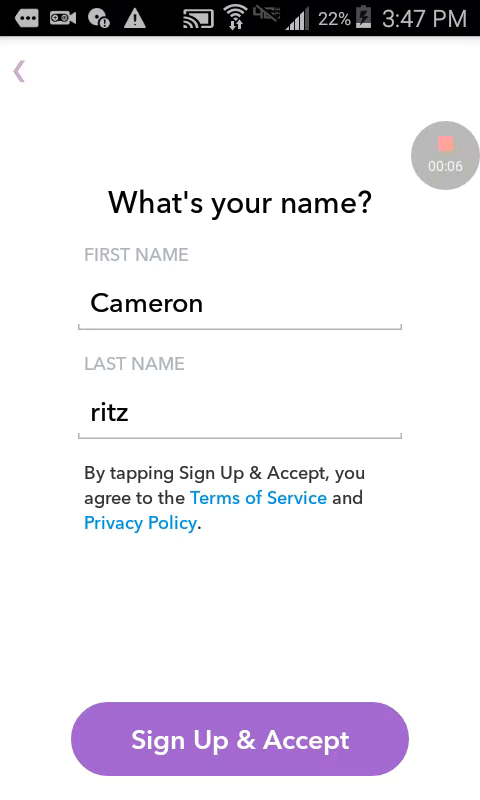
Submit the entered first and last name with Sign Up & Accept
left_click(240, 738)
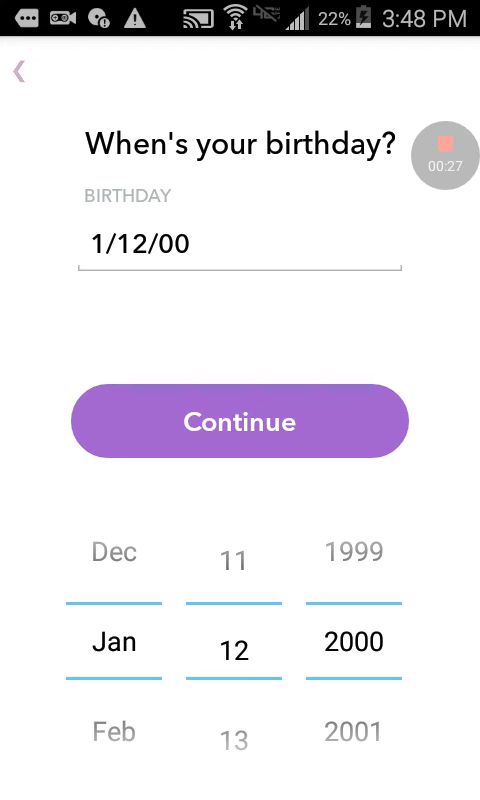
Set the birthday to January 11, 1940, then accept a suggested username
scroll("down", 3)
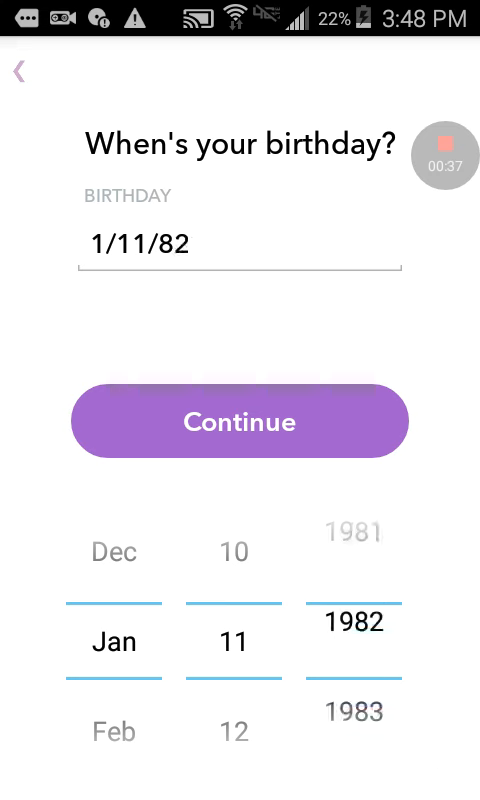
scroll("down", 3)
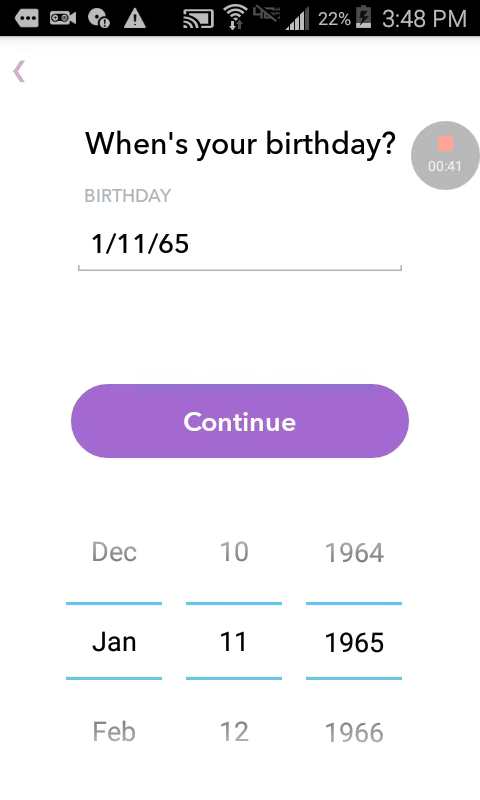
scroll("down", 3)
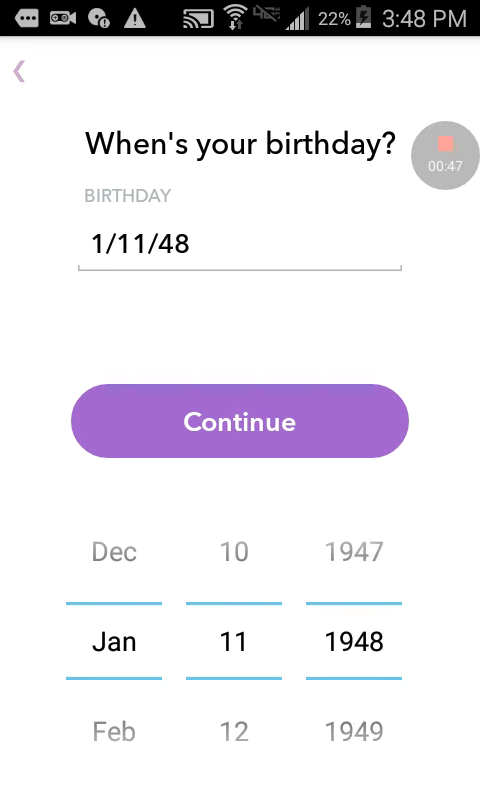
scroll("down", 3)
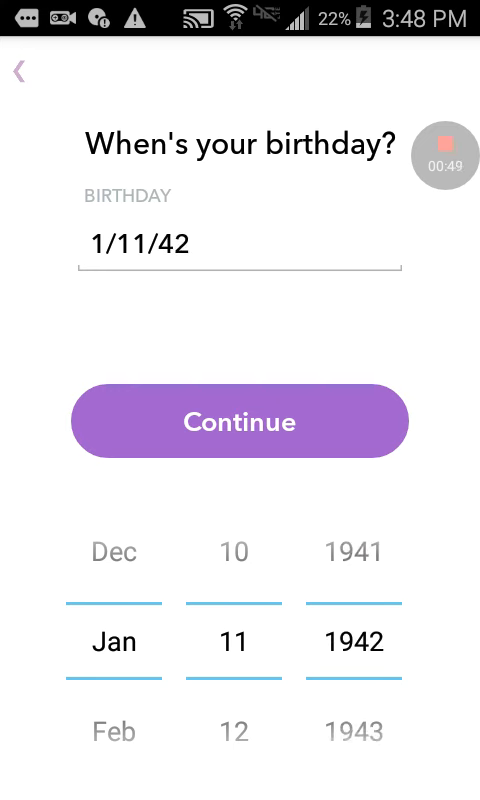
scroll("down", 3)
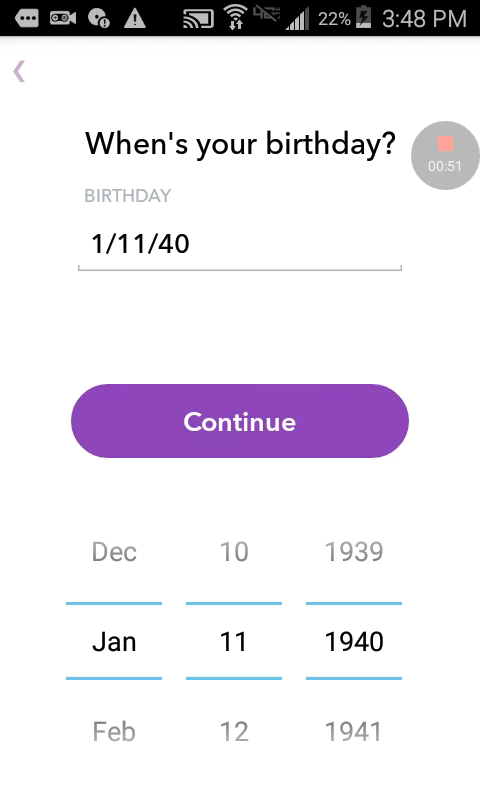
left_click(240, 420)
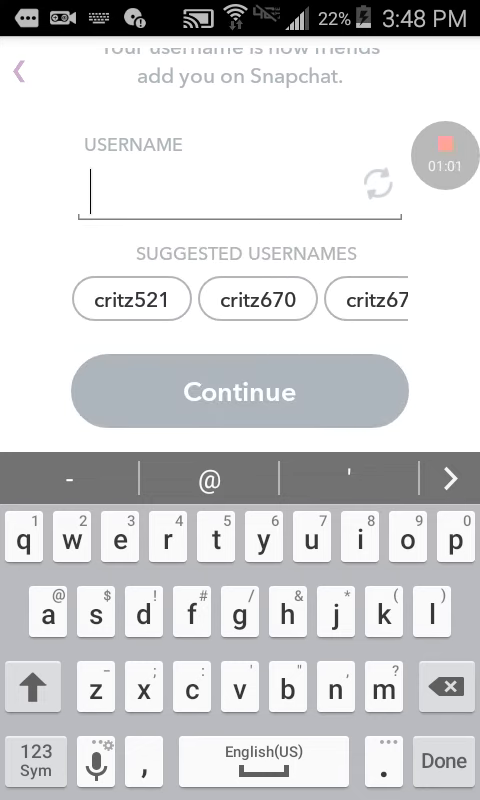
left_click(240, 391)
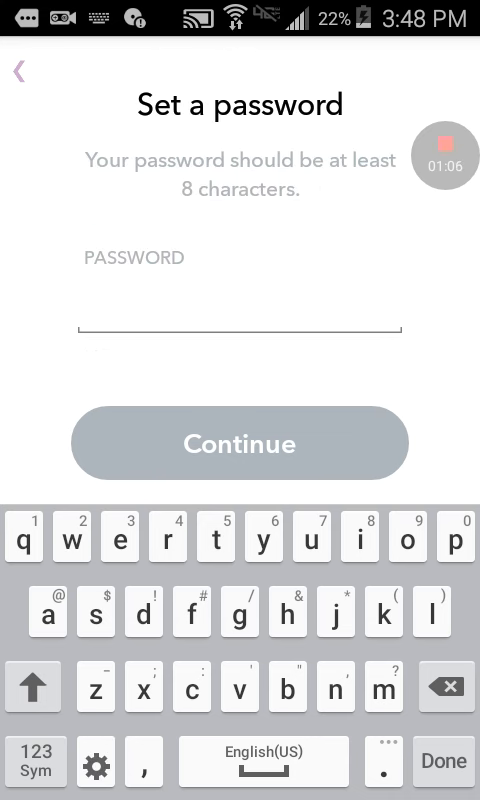
Enter a password of at least eight characters and submit it
type("cam2")
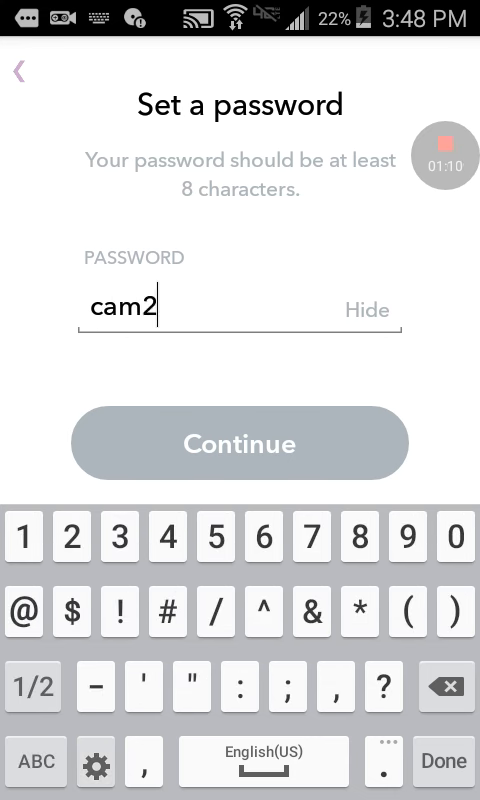
type("006")
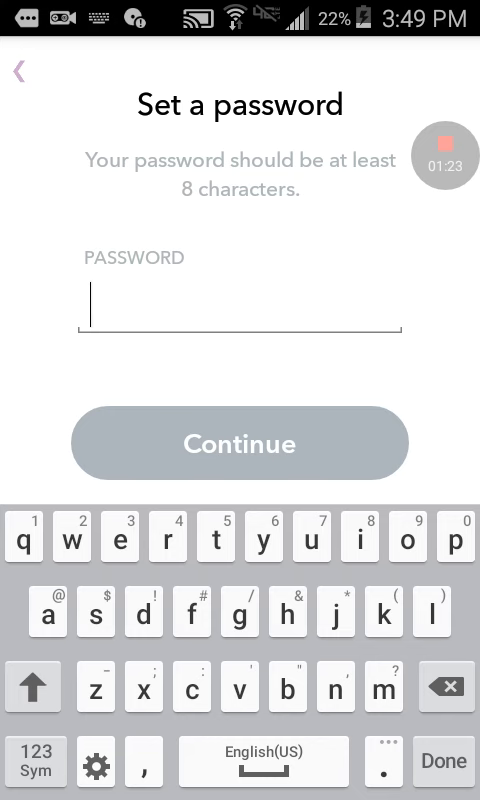
type("gobl")
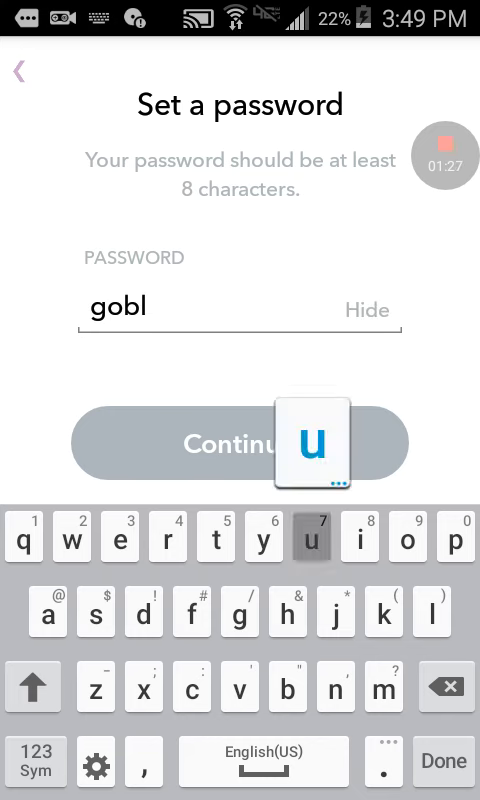
type("u")
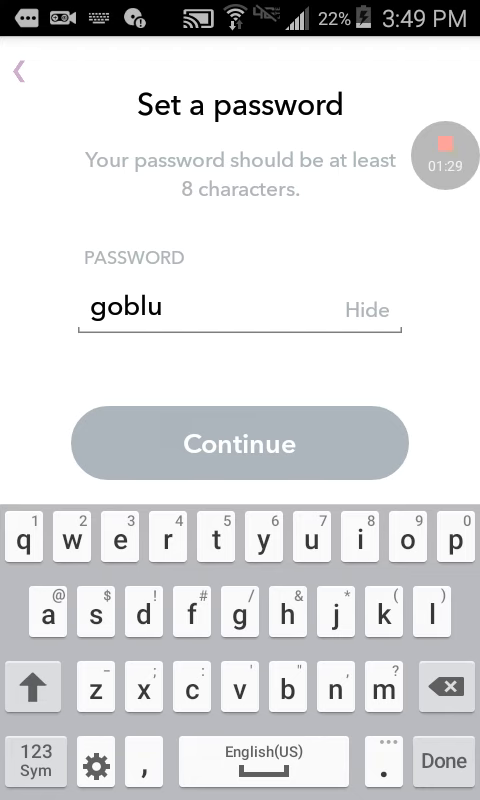
type("eca")
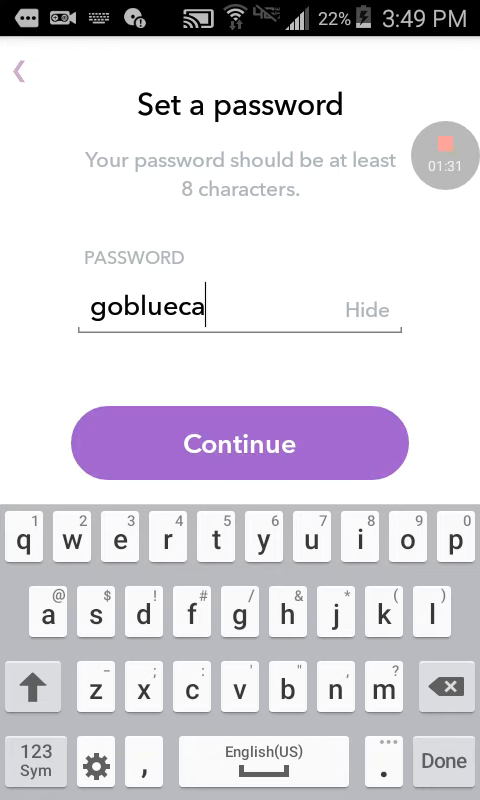
left_click(240, 443)
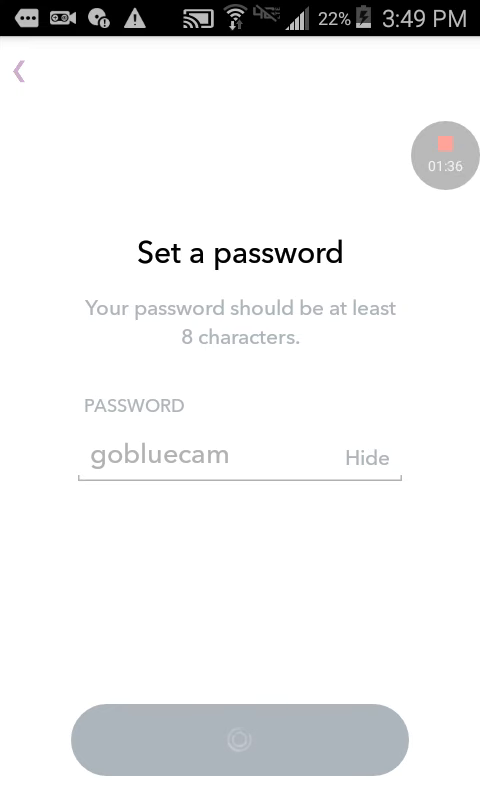
Submit the mobile number, correct its last digit after the error, and resubmit
left_click(239, 739)
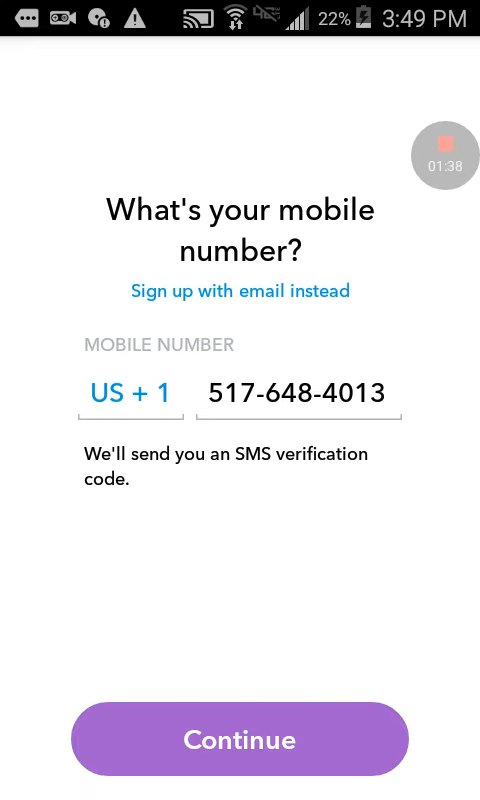
left_click(240, 740)
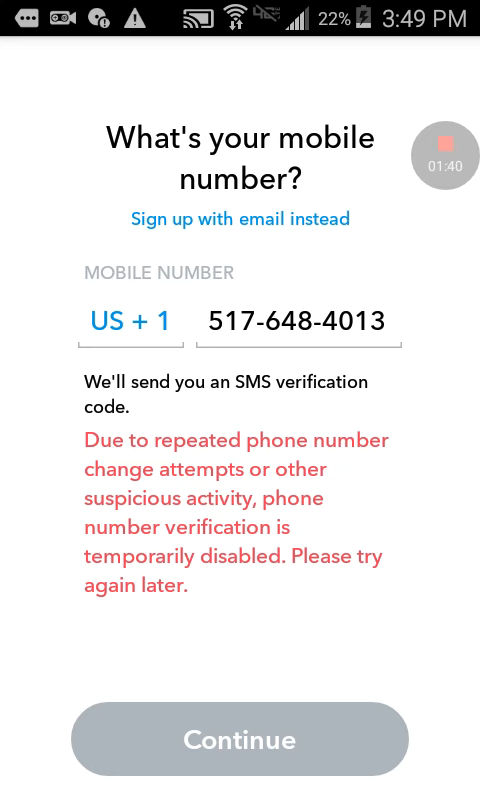
left_click(129, 320)
type("4")
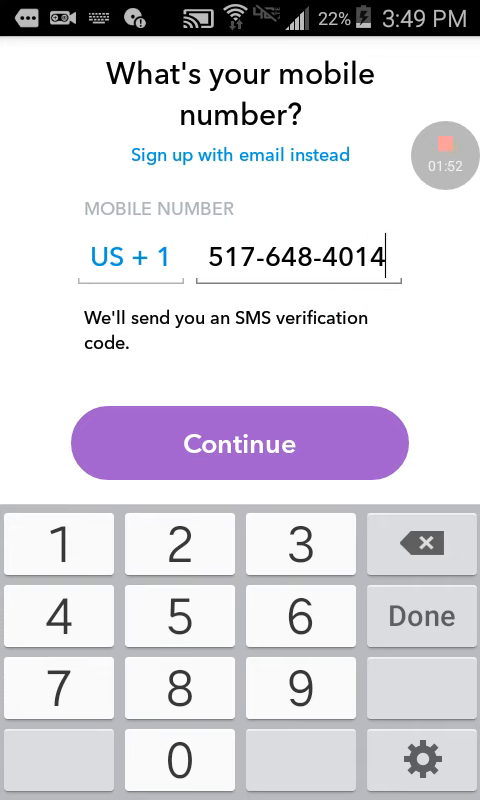
left_click(240, 443)
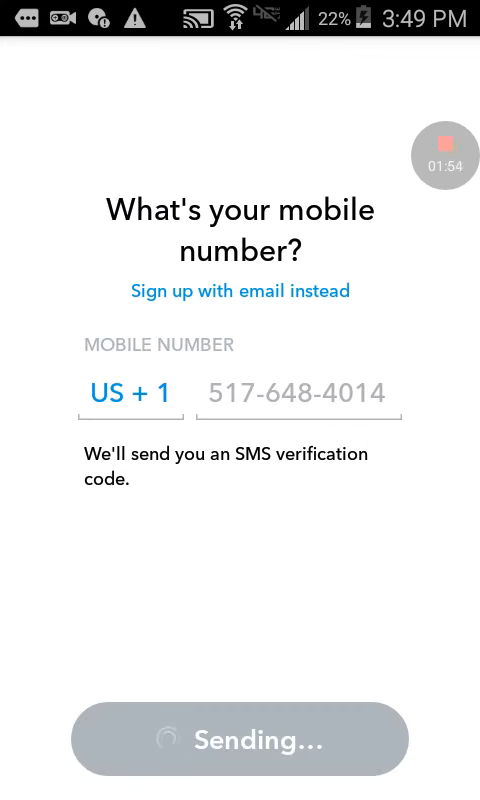
left_click(240, 739)
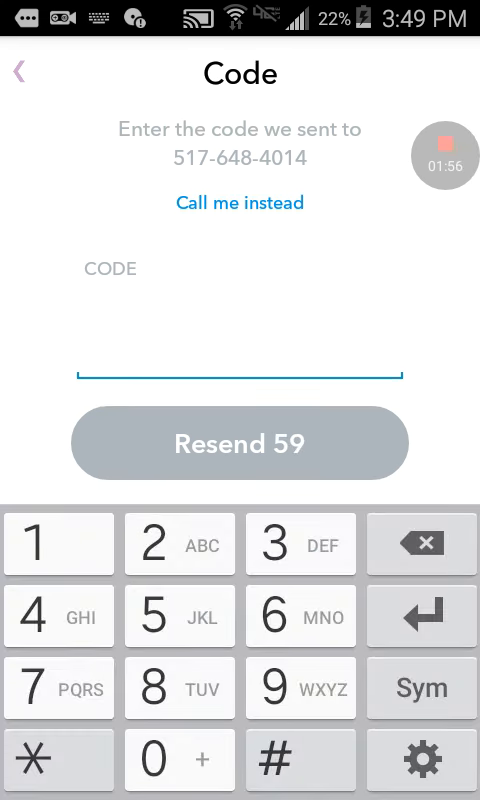